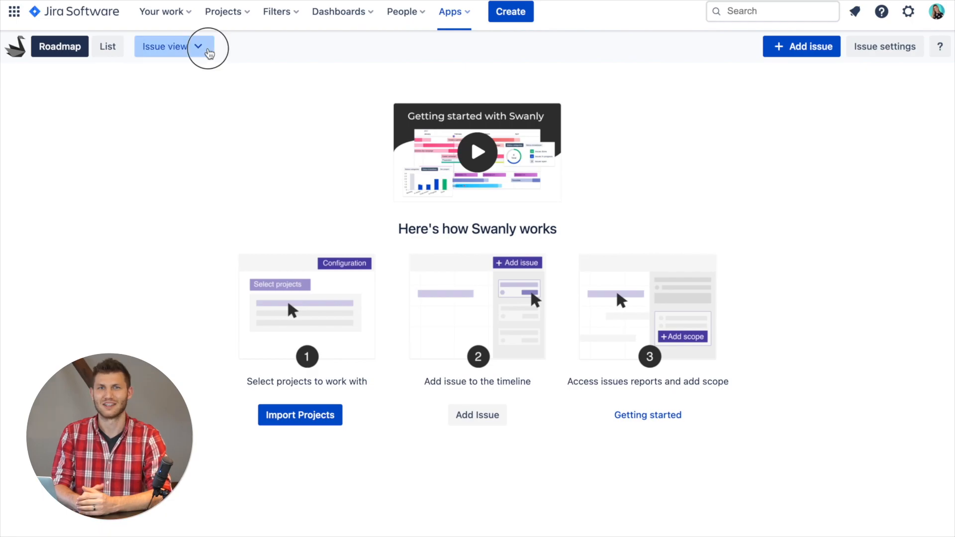
# Step: Expand the split-the-bill issue details to full width, then shrink them back to a side panel
pyautogui.click(173, 46)
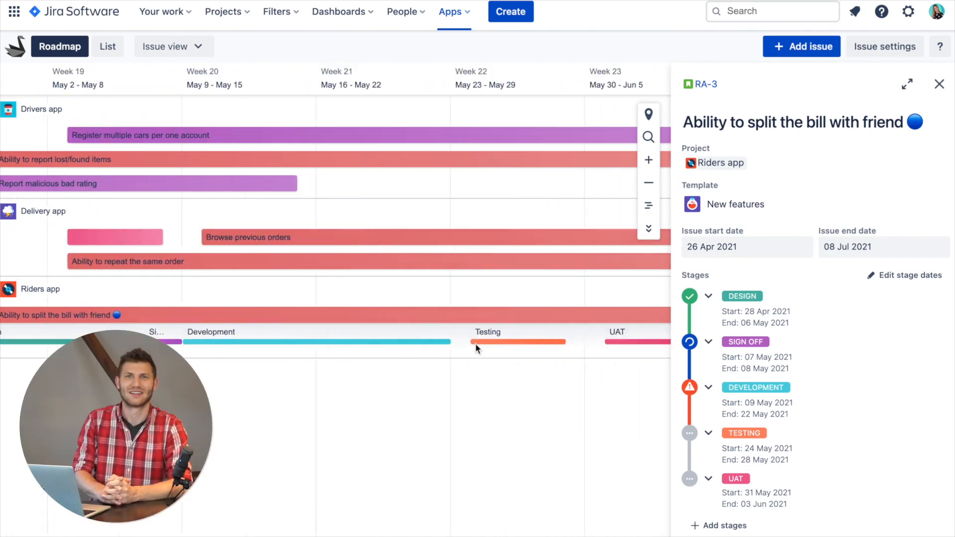
pyautogui.hscroll(3)
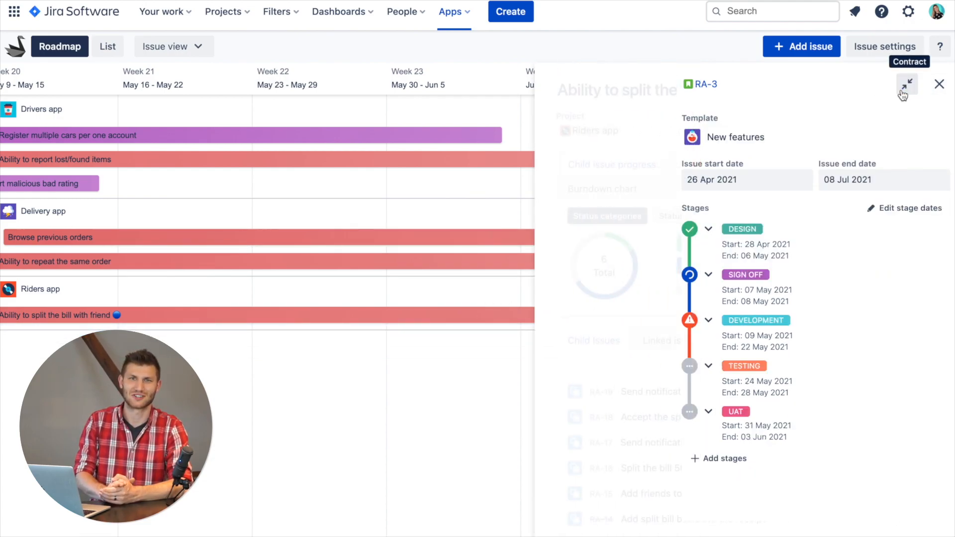
pyautogui.click(907, 84)
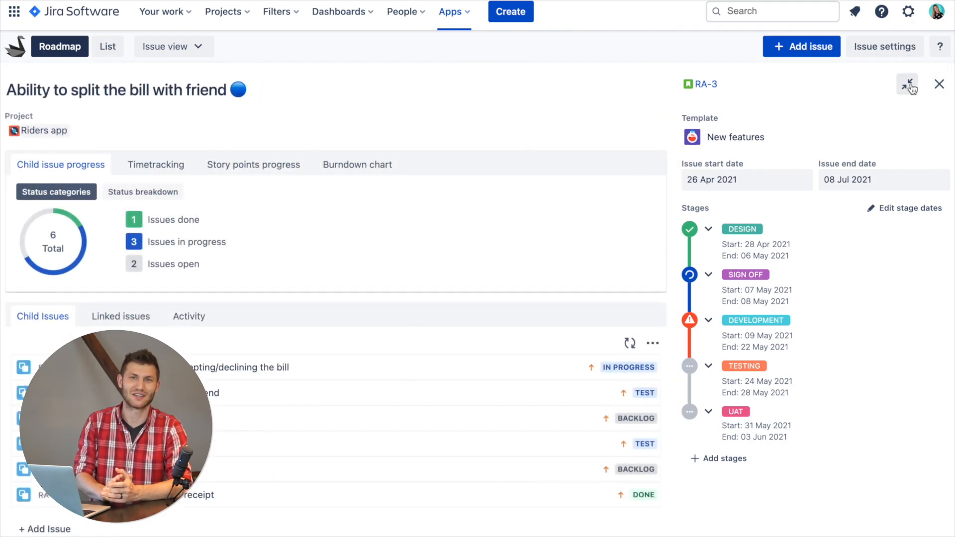
pyautogui.click(907, 84)
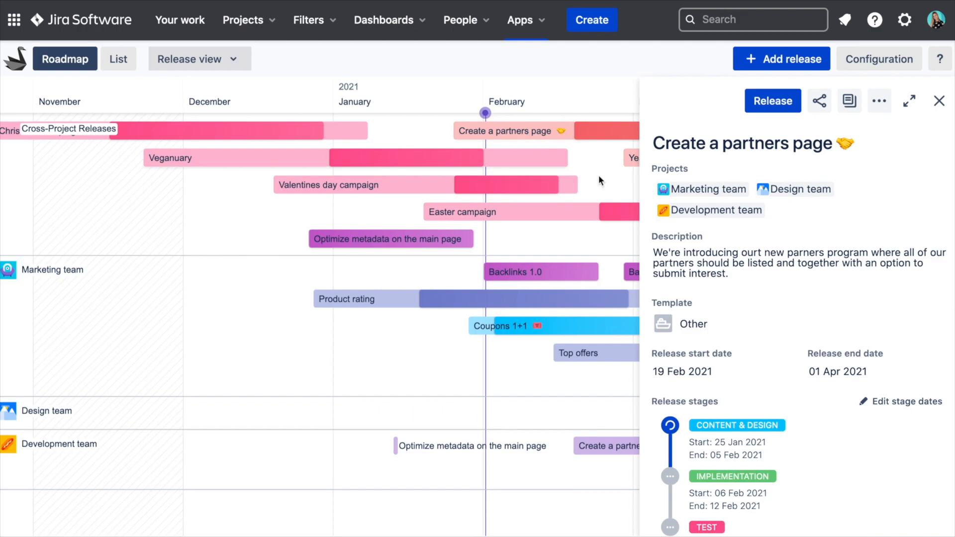
# Step: Expand the partners page release details, shrink them back, then close the panel
pyautogui.scroll(-3)
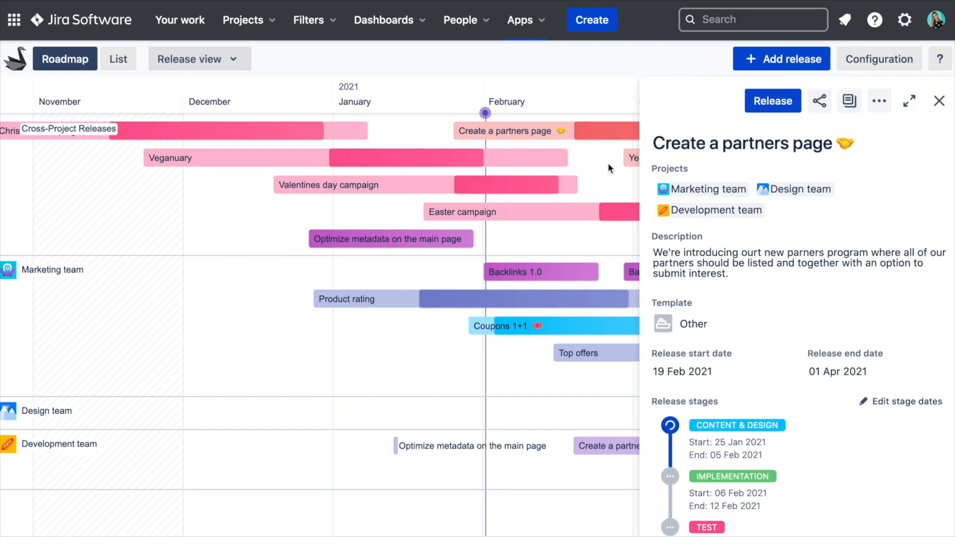
pyautogui.moveTo(723, 233)
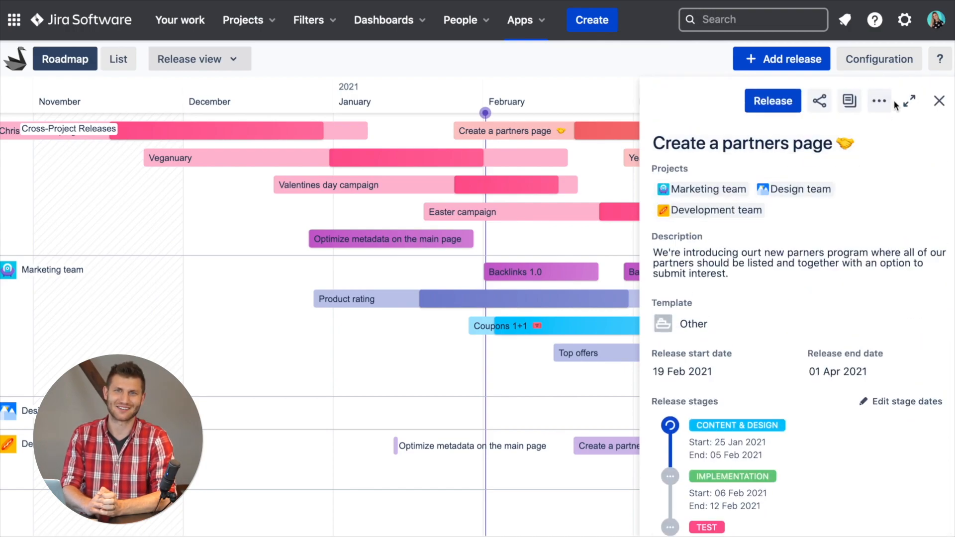
pyautogui.click(907, 101)
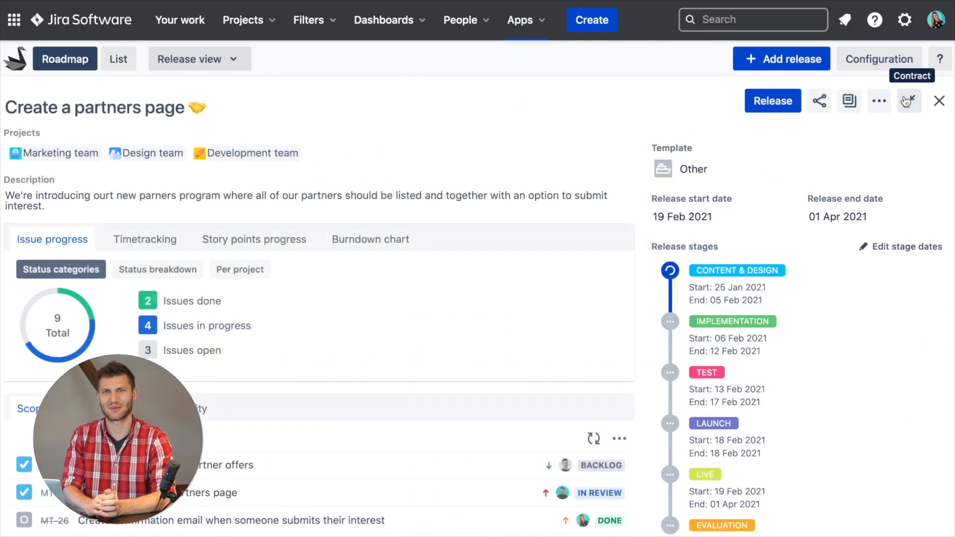
pyautogui.click(909, 101)
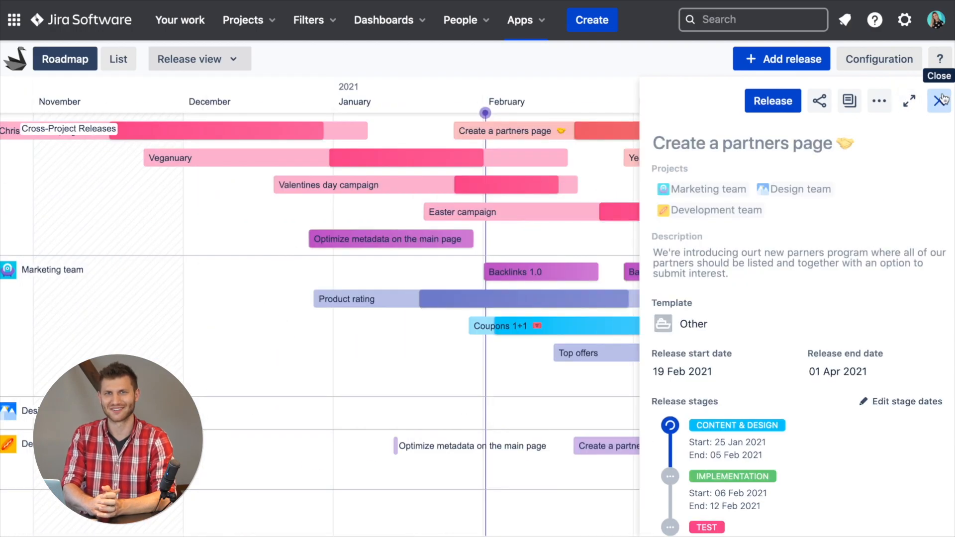
pyautogui.click(939, 100)
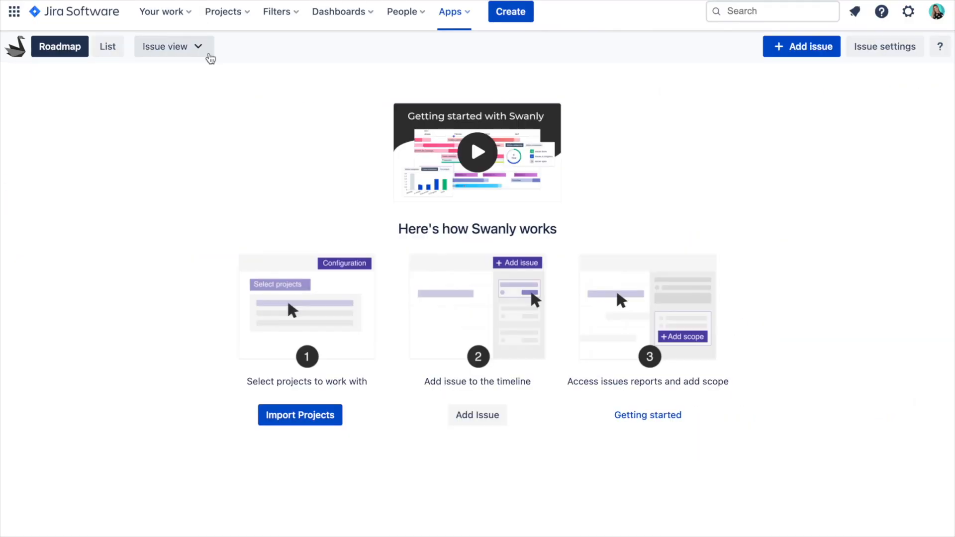
# Step: Start a project import from roadmap settings and choose Drivers app from the project list
pyautogui.click(884, 47)
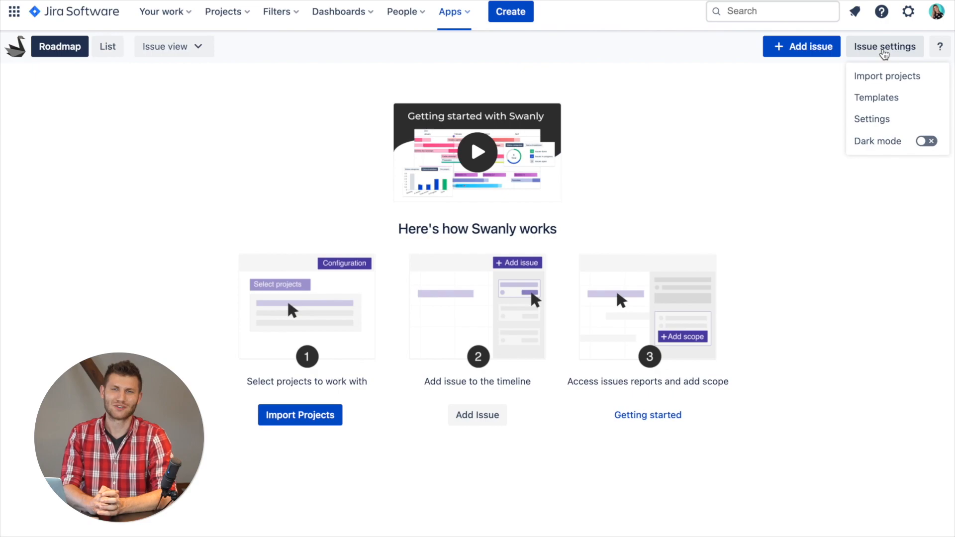
pyautogui.click(887, 75)
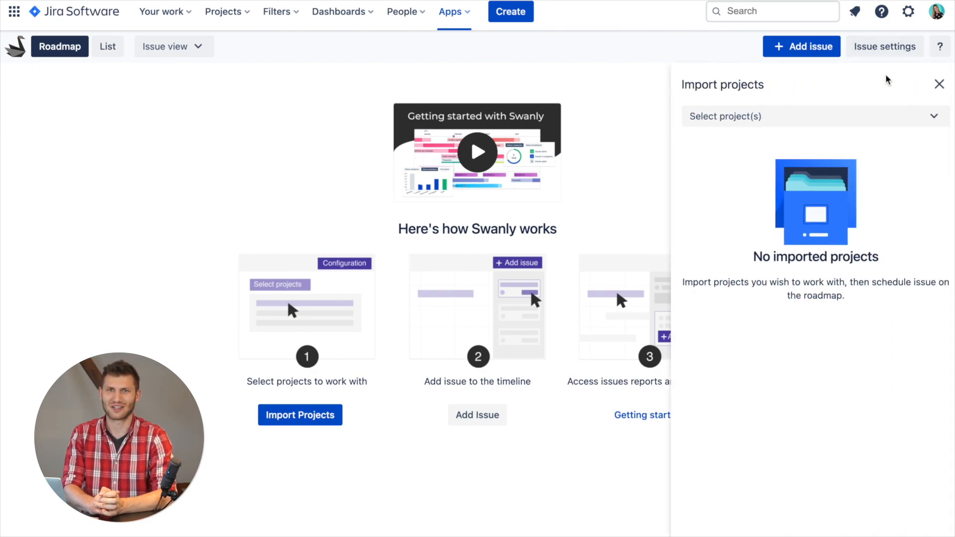
pyautogui.click(814, 116)
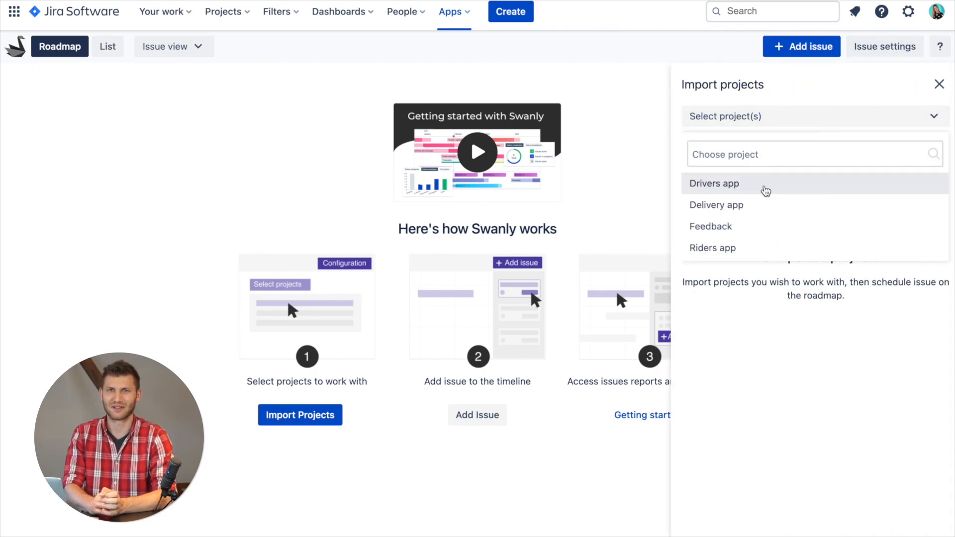
pyautogui.click(714, 184)
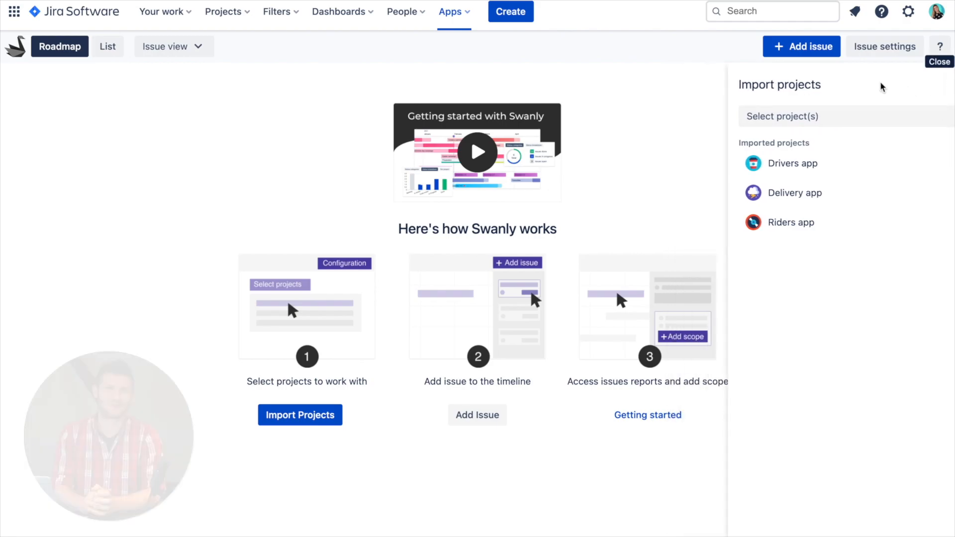
# Step: Schedule 'Ability to split the bill with friend' with an end date and create the Multiple saved adresses task
pyautogui.click(801, 46)
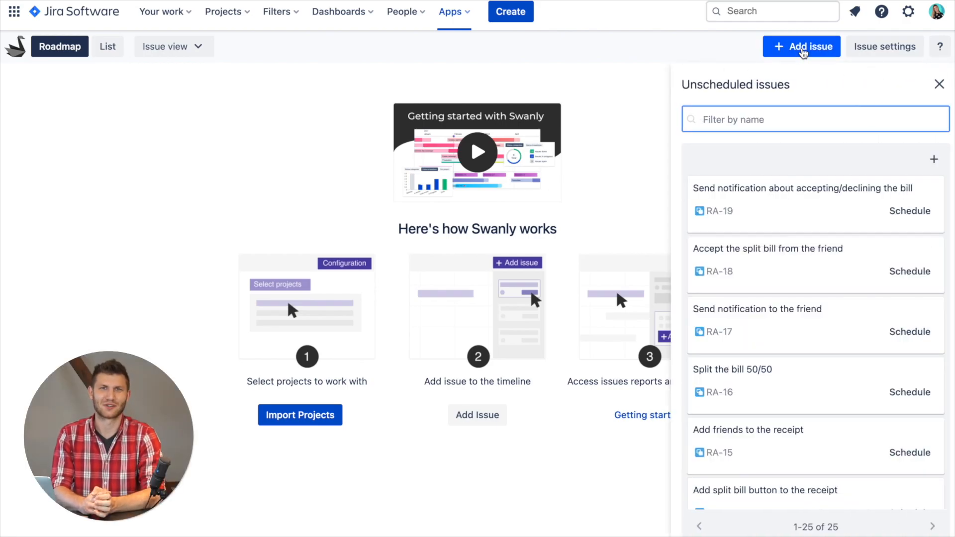
pyautogui.write('ability')
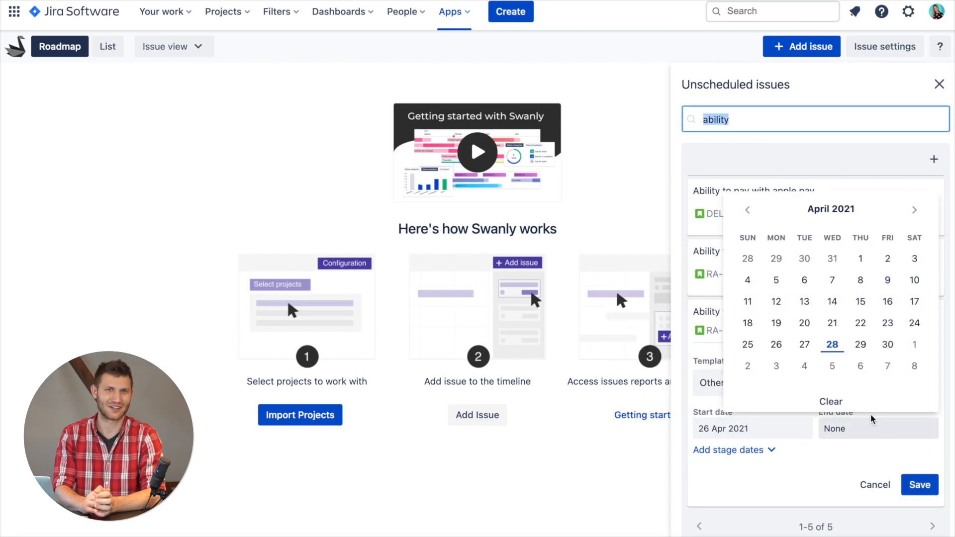
pyautogui.click(919, 485)
pyautogui.write('Multiple saved adresses 🔵')
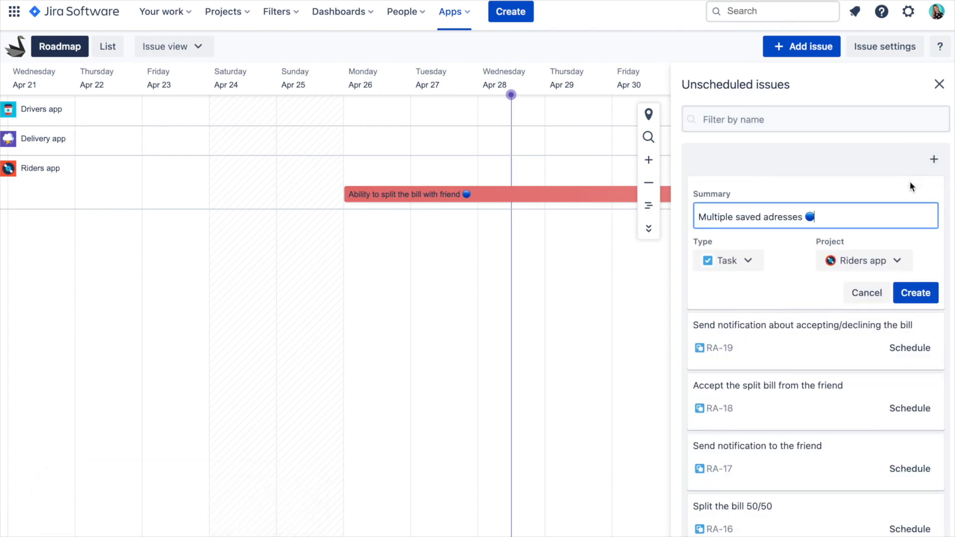
pyautogui.click(751, 261)
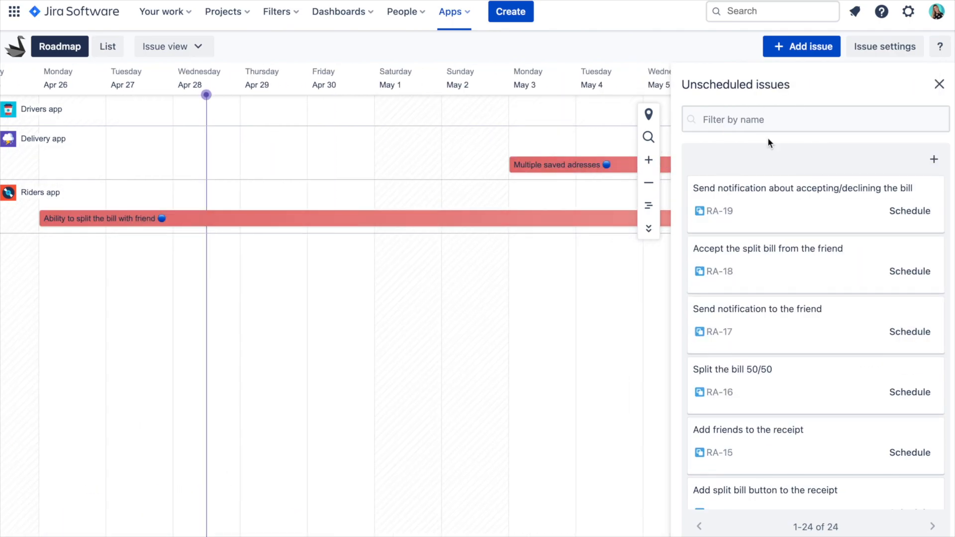
pyautogui.click(167, 46)
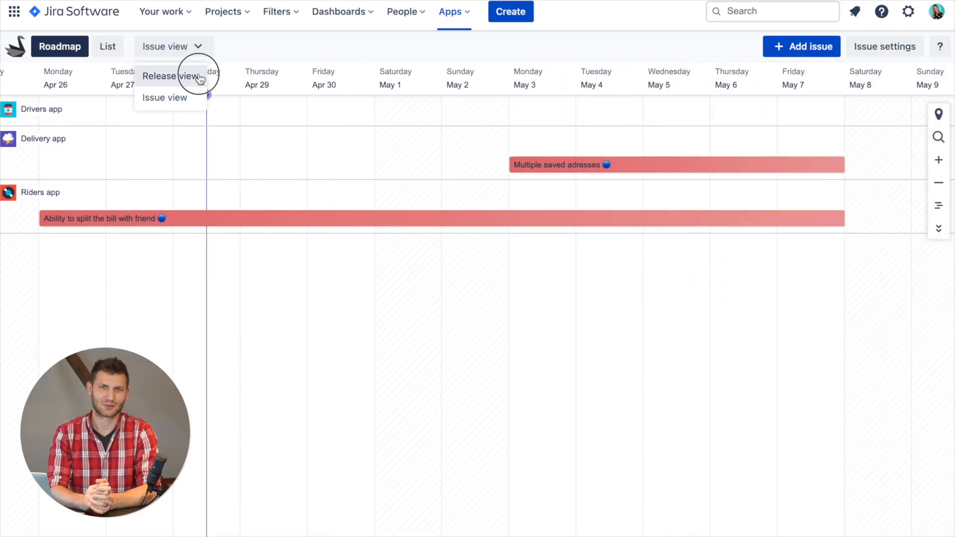
# Step: In release view, name a new release 'Cross' and add projects to it
pyautogui.click(171, 76)
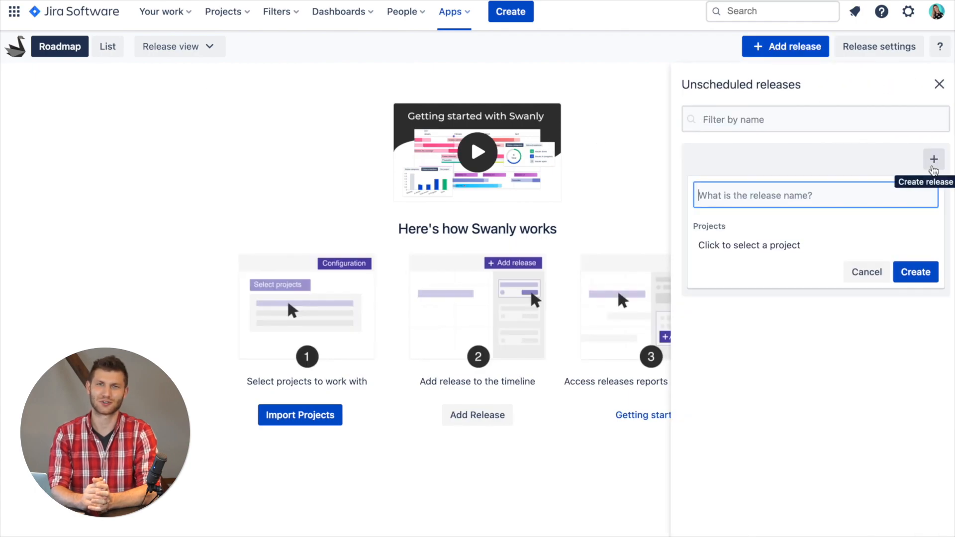
pyautogui.write('Cross-1.0.0')
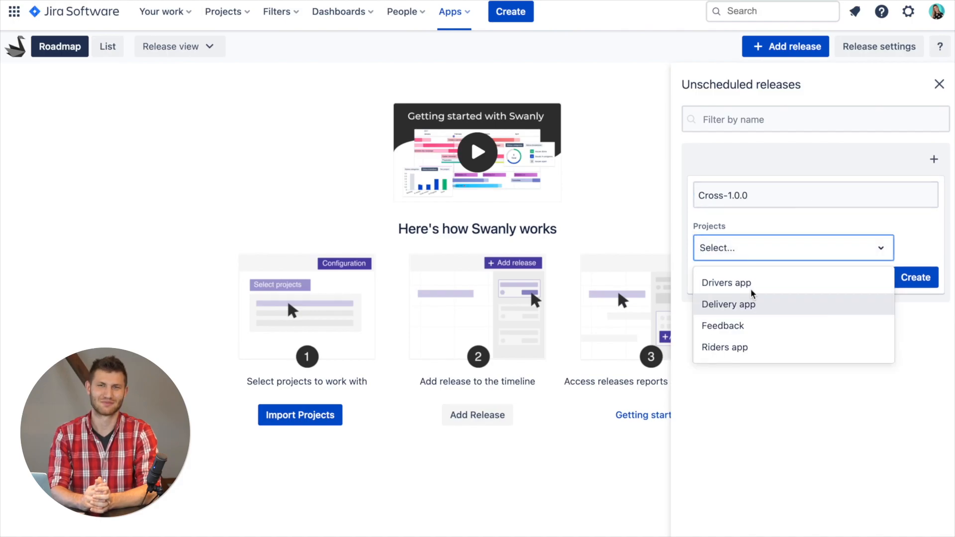
pyautogui.click(728, 304)
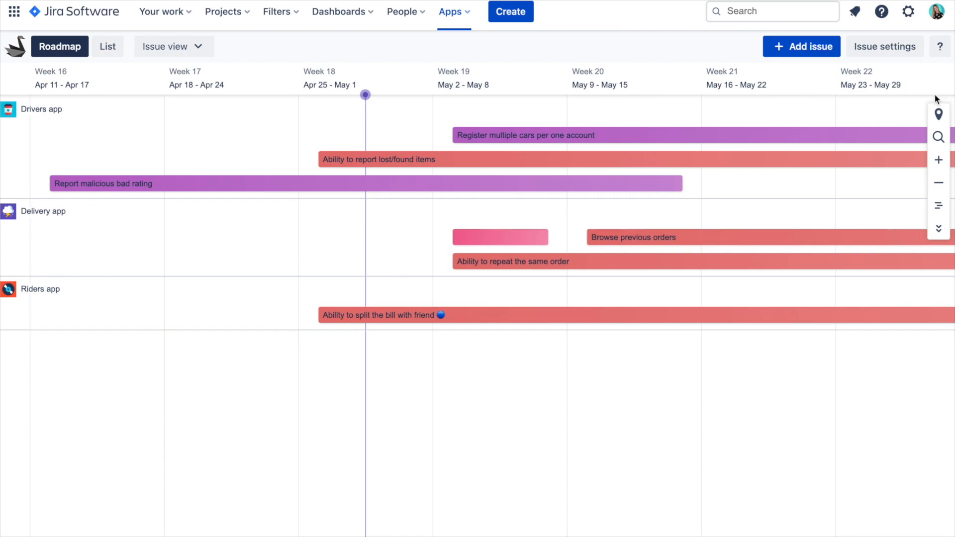
pyautogui.moveTo(597, 184)
pyautogui.write('Multiple saved adresses')
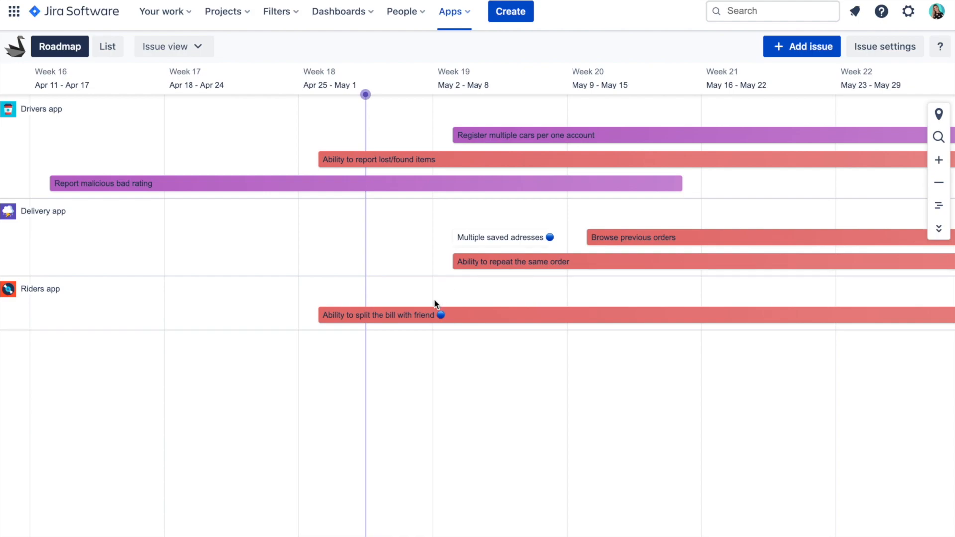
# Step: View the split-the-bill feature's Timetracking, Story points progress and Burndown chart, then close it
pyautogui.click(380, 315)
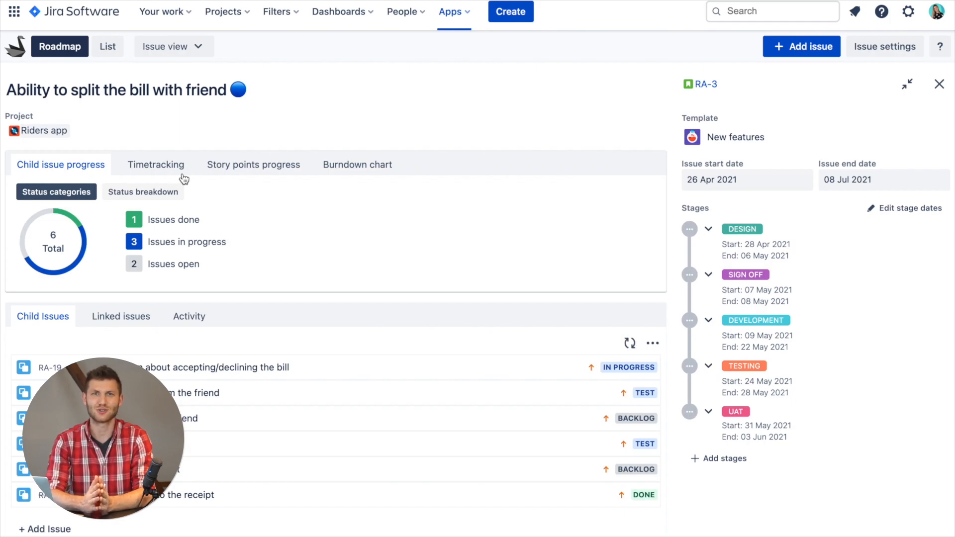
pyautogui.click(155, 165)
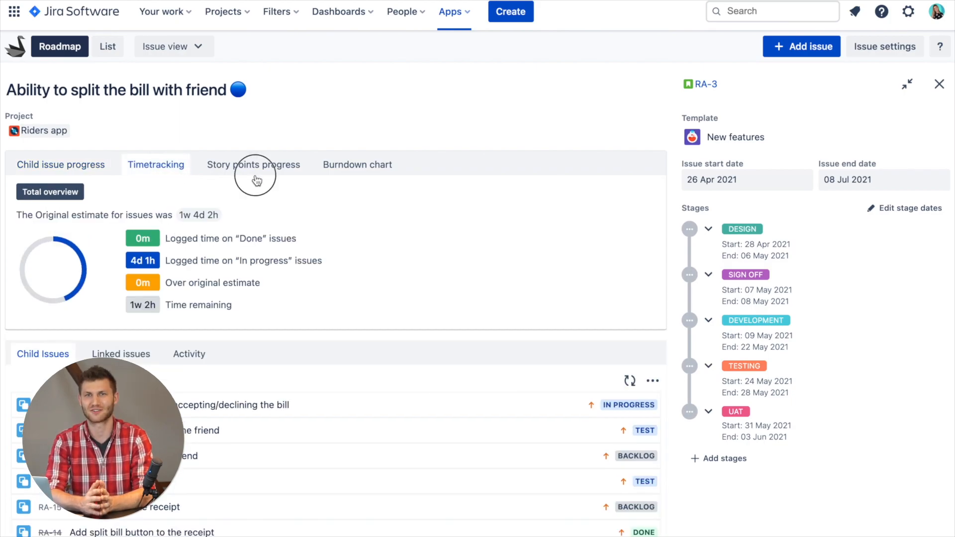
pyautogui.click(252, 165)
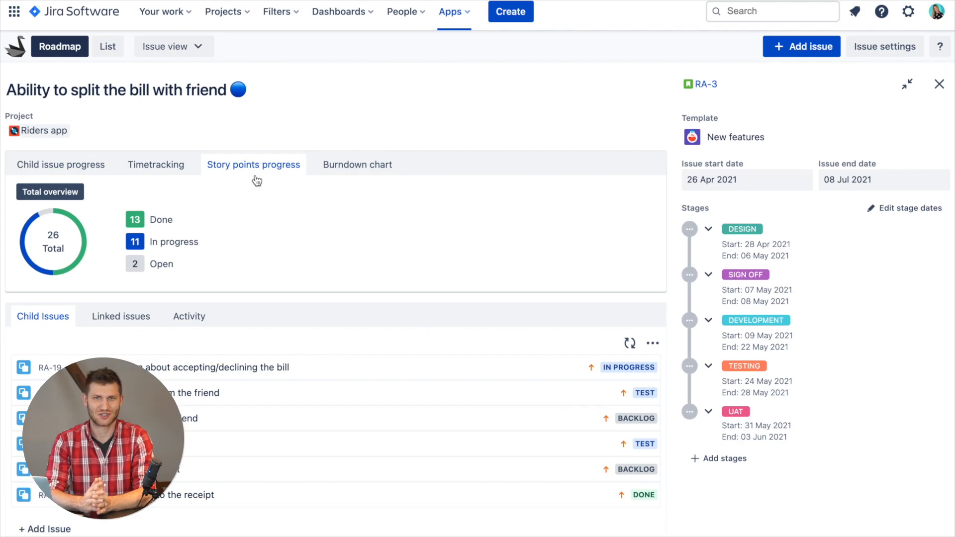
pyautogui.click(358, 165)
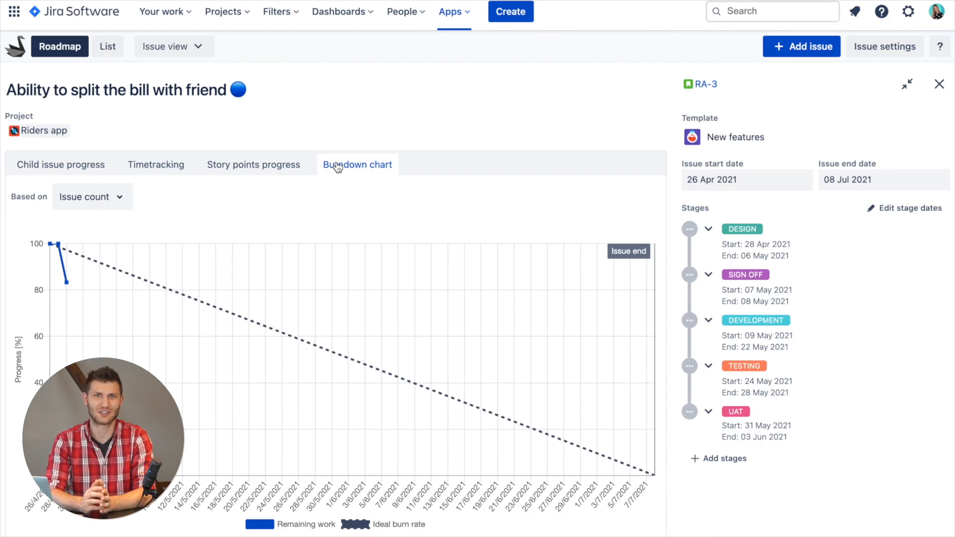
pyautogui.click(938, 84)
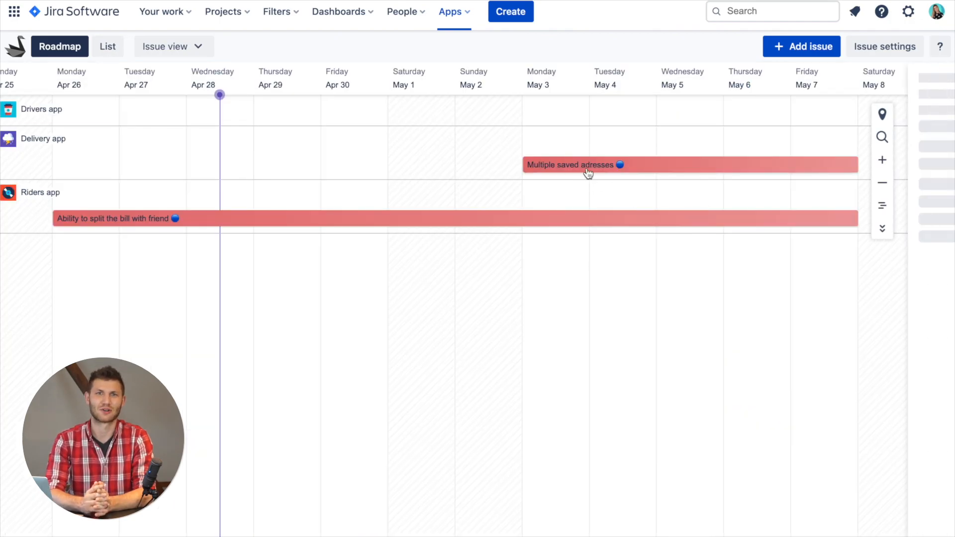
# Step: Add a child issue 'distribution of the rides over the time per day of the week per area'
pyautogui.click(569, 165)
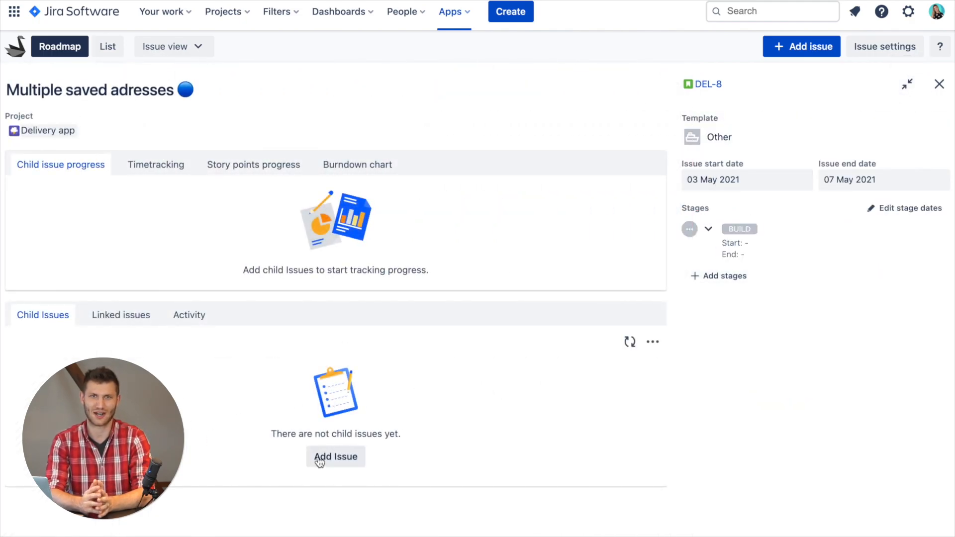
pyautogui.click(335, 457)
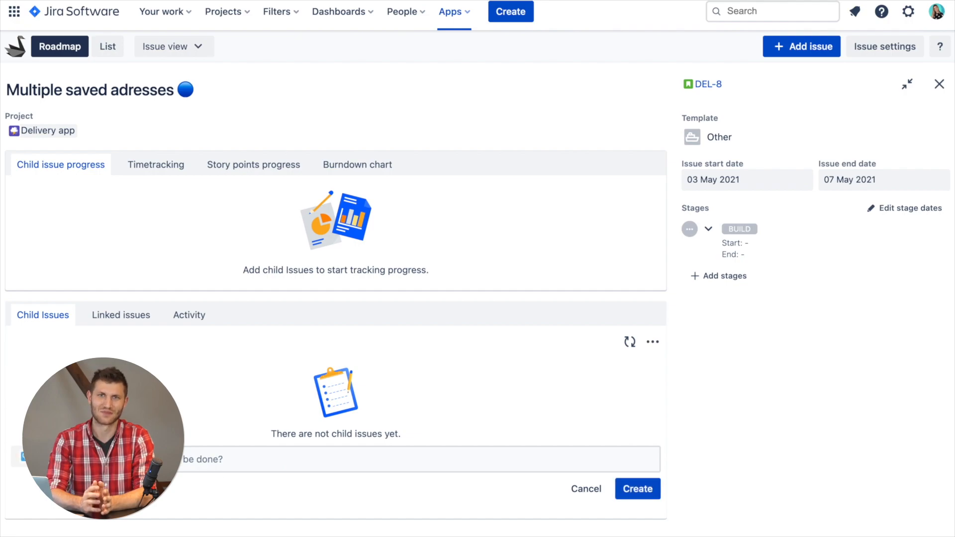
pyautogui.write('bution of the rides over the time per day of the week per area')
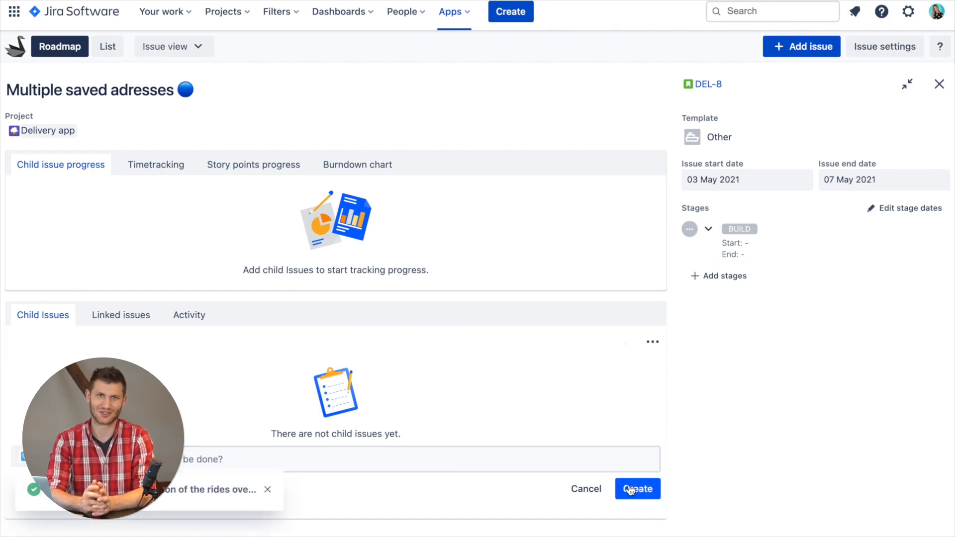
pyautogui.click(638, 488)
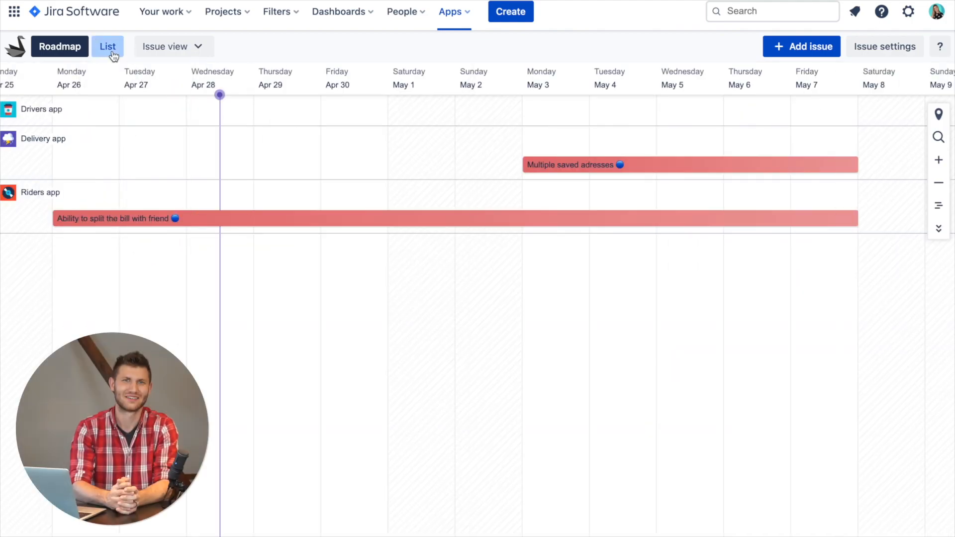
pyautogui.click(108, 46)
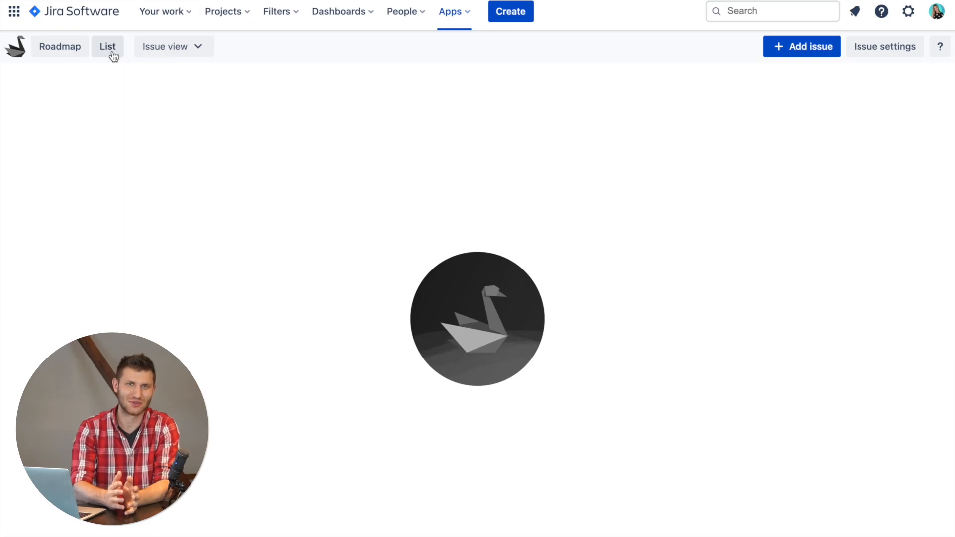
pyautogui.click(107, 46)
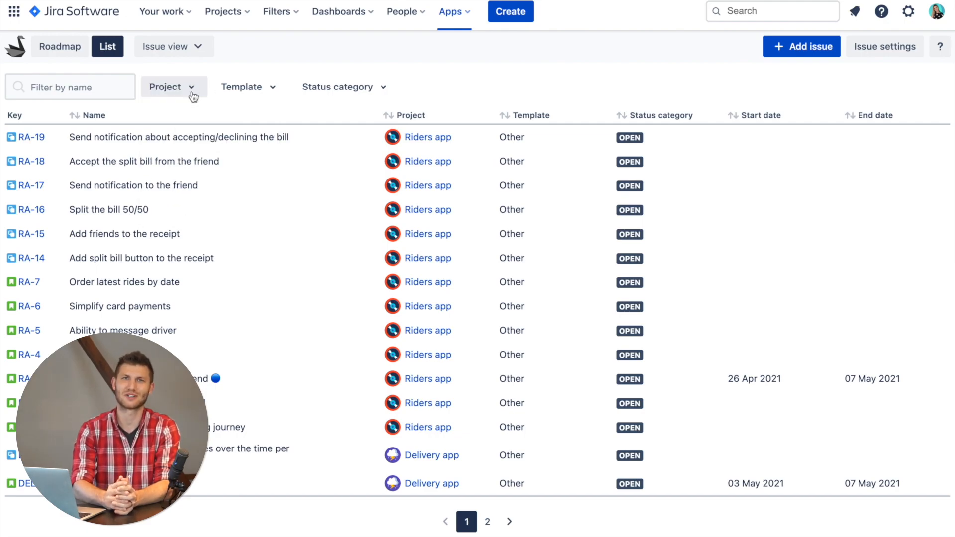
pyautogui.click(341, 87)
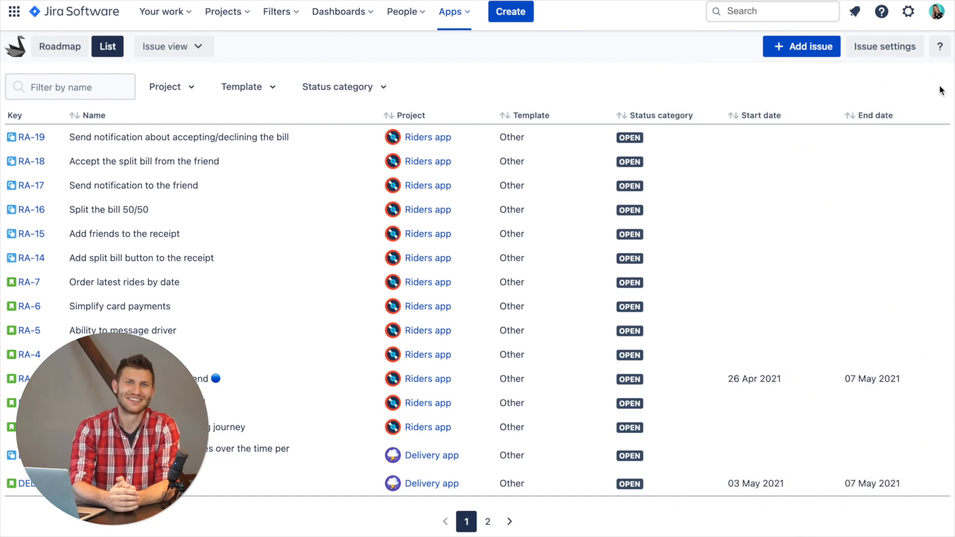
pyautogui.click(59, 46)
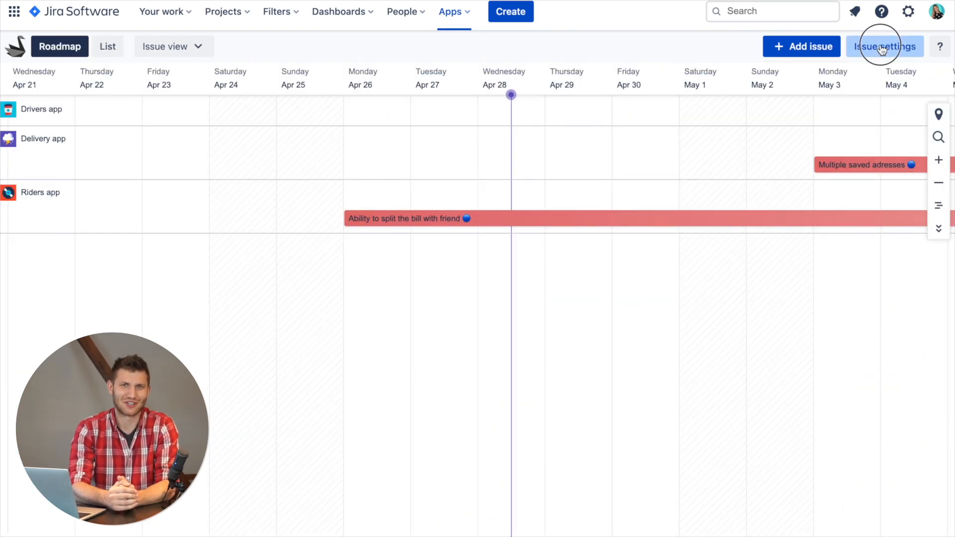
# Step: Open the roadmap filter showing the projects available to filter by
pyautogui.click(884, 46)
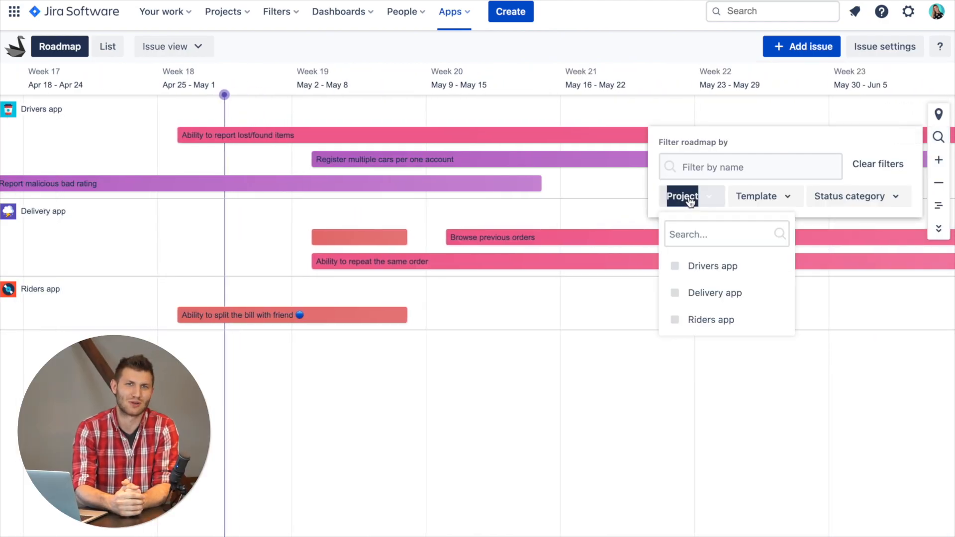
# Step: Close the project filter, show all feature stages, then hide them again
pyautogui.click(757, 196)
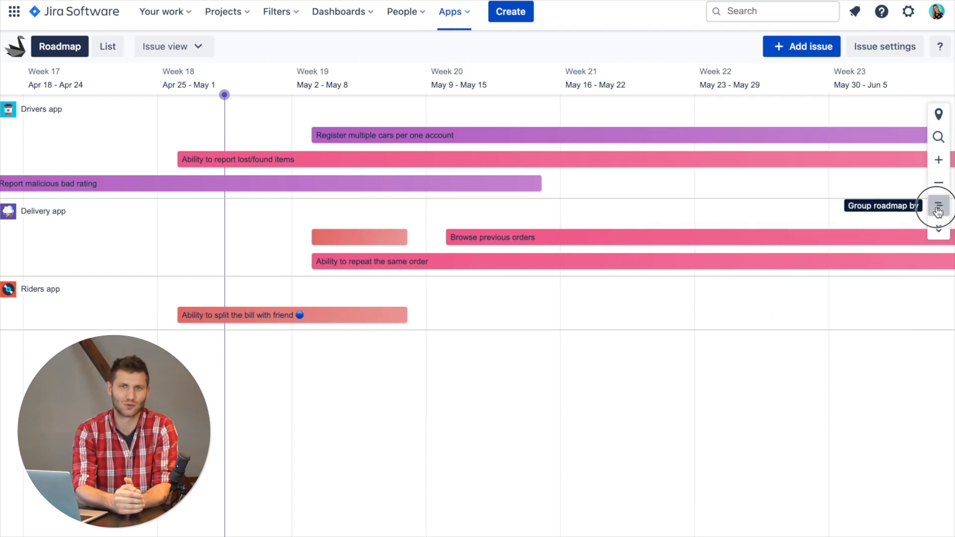
pyautogui.click(938, 206)
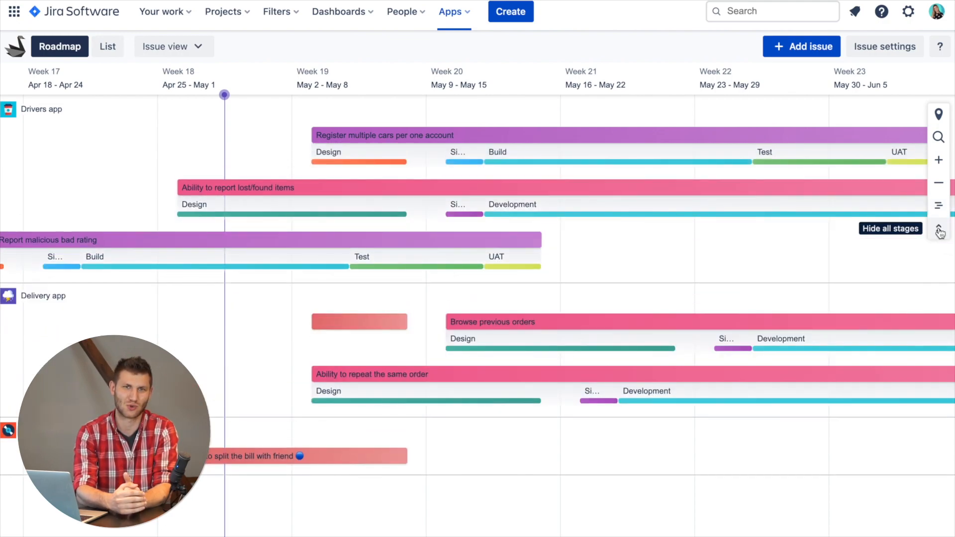
pyautogui.hscroll(3)
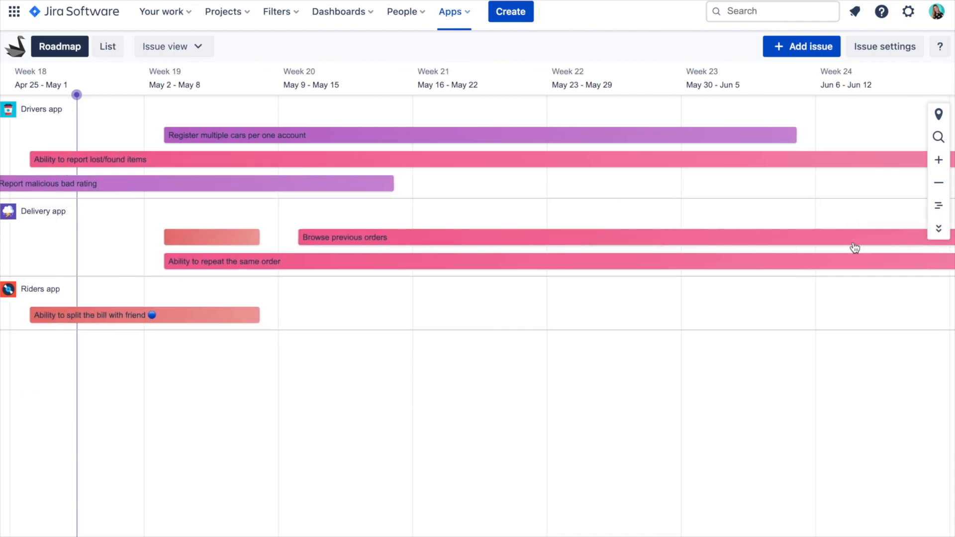
pyautogui.click(938, 182)
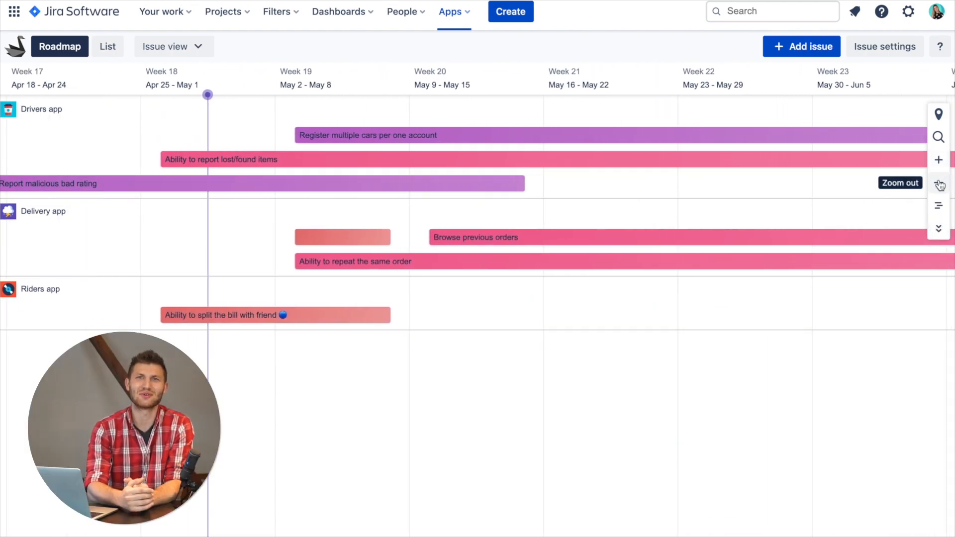
# Step: Zoom the timeline out to years and back in to weeks, then enable dark mode
pyautogui.click(938, 182)
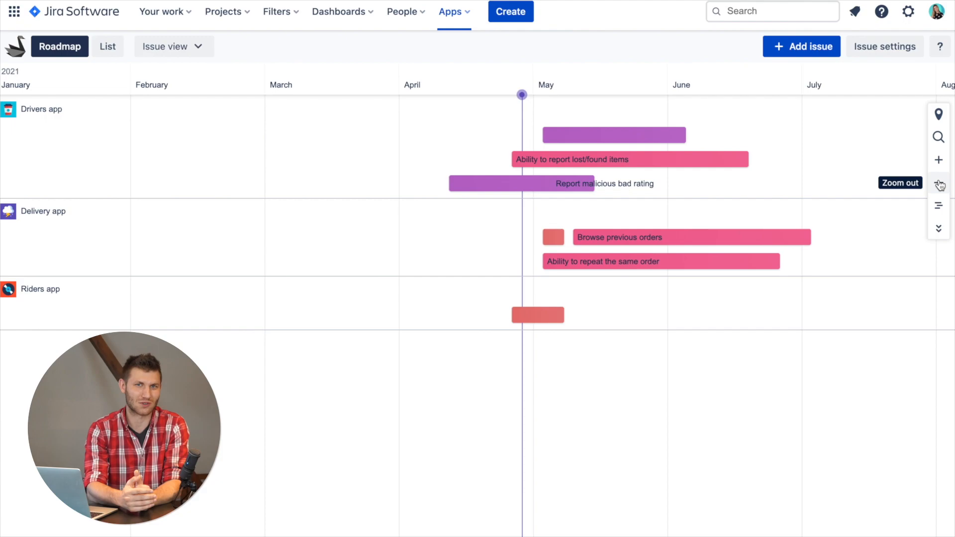
pyautogui.click(939, 182)
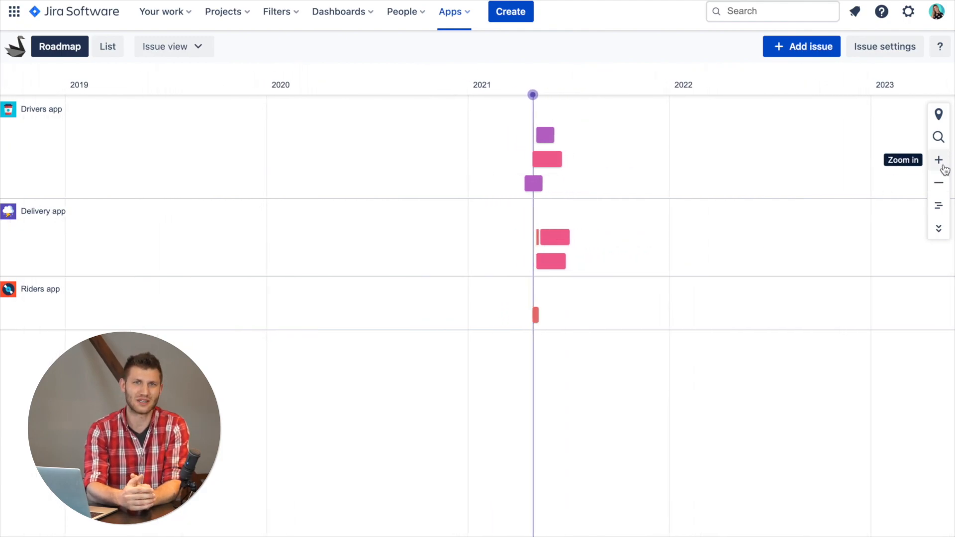
pyautogui.click(938, 160)
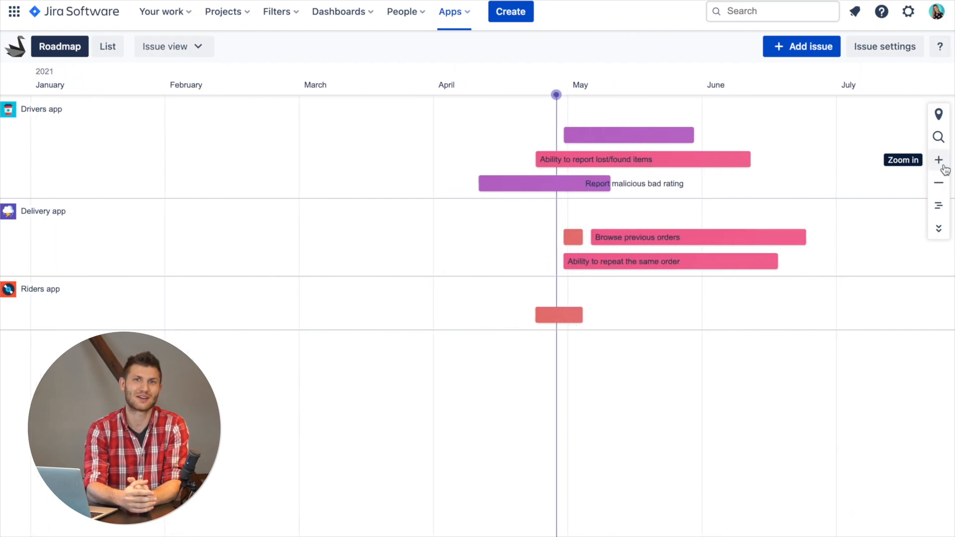
pyautogui.click(937, 160)
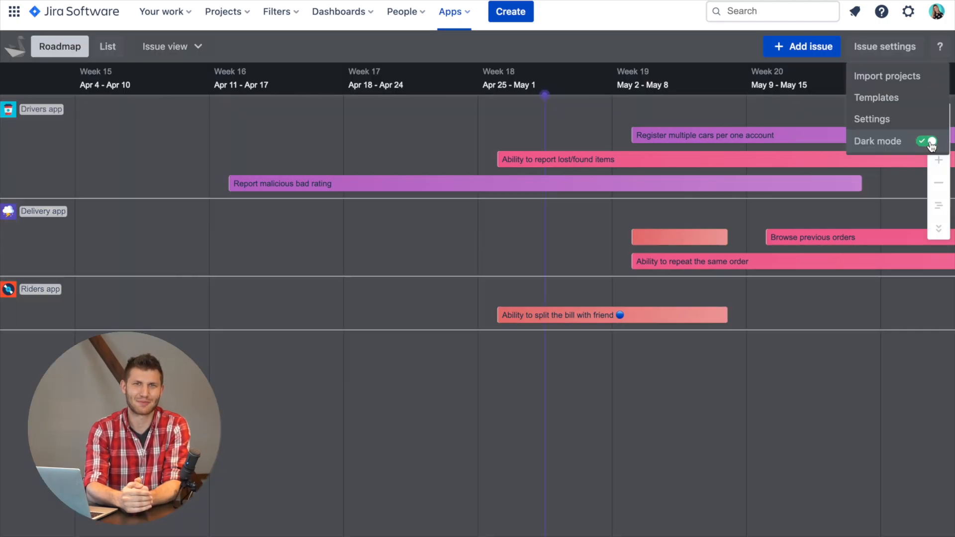
pyautogui.click(927, 141)
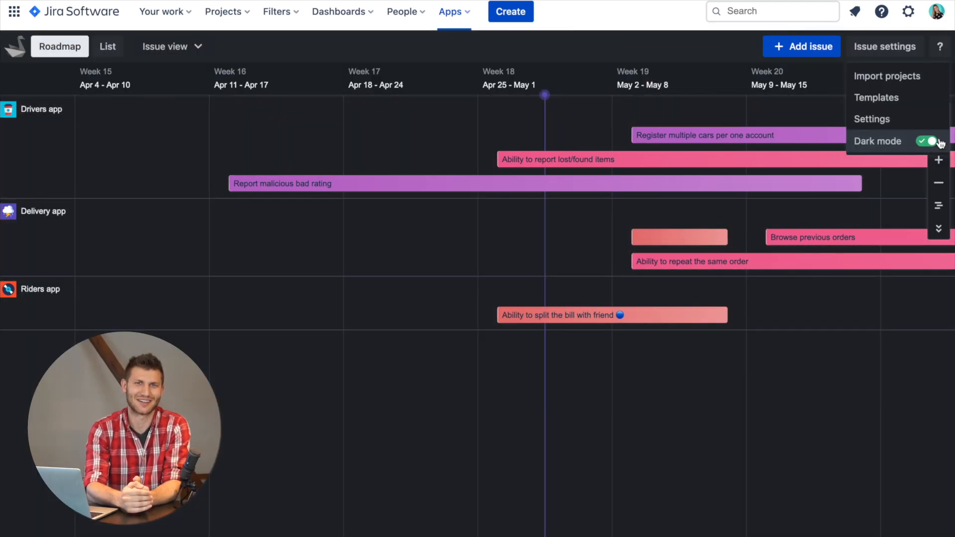